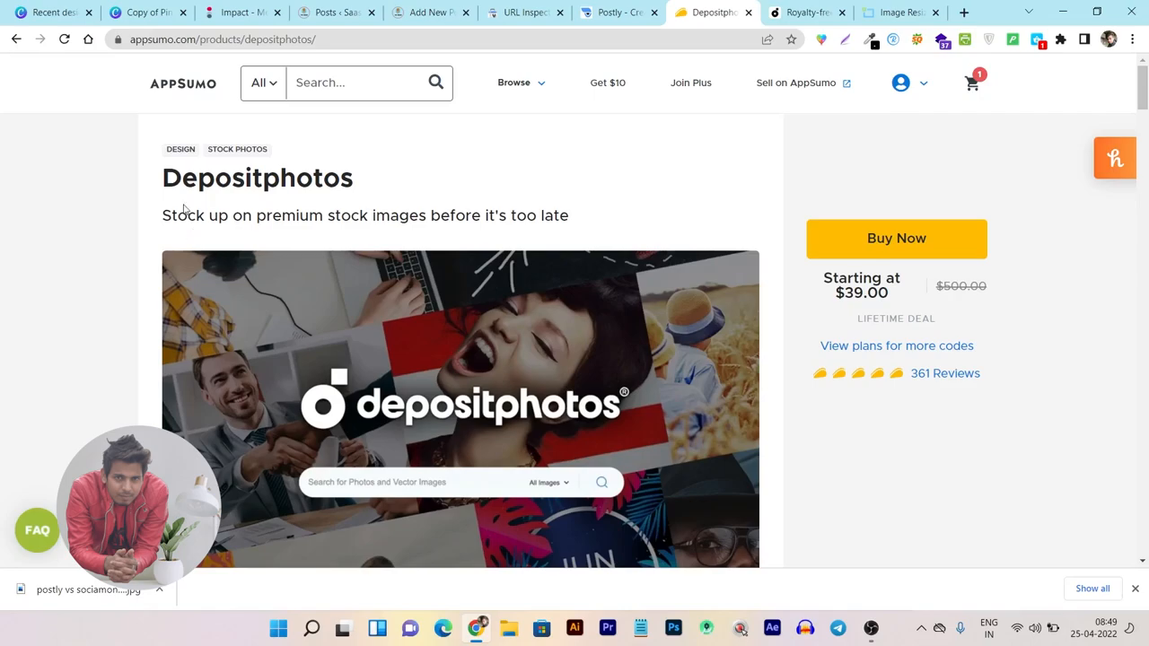
mouse_move(183, 191)
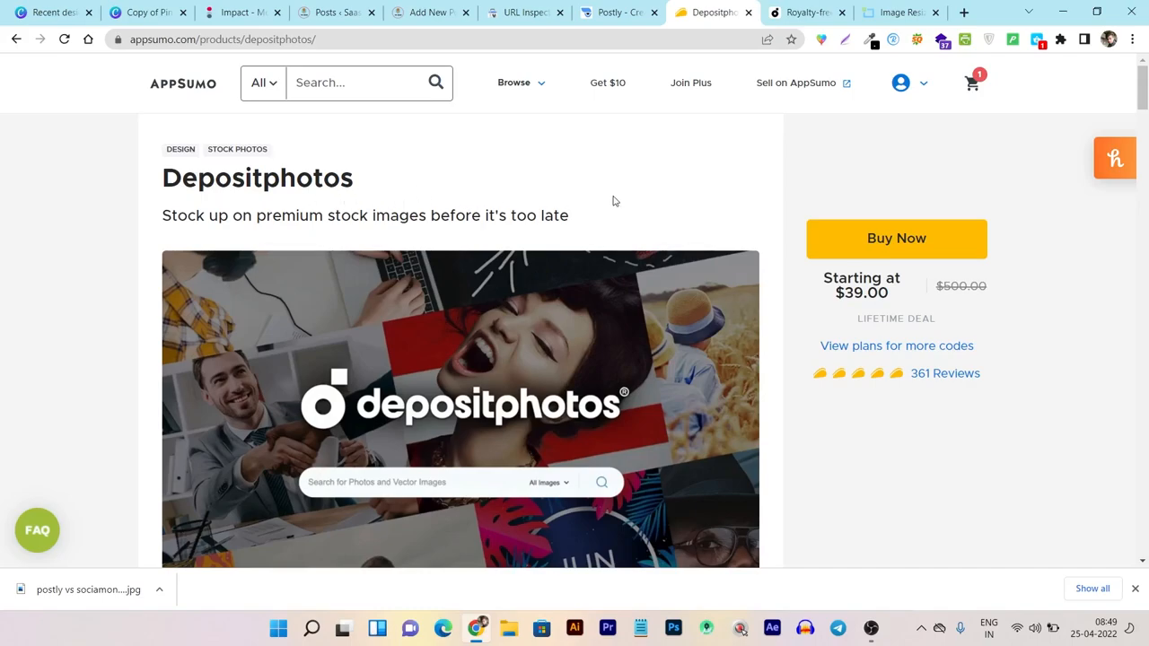
mouse_move(624, 220)
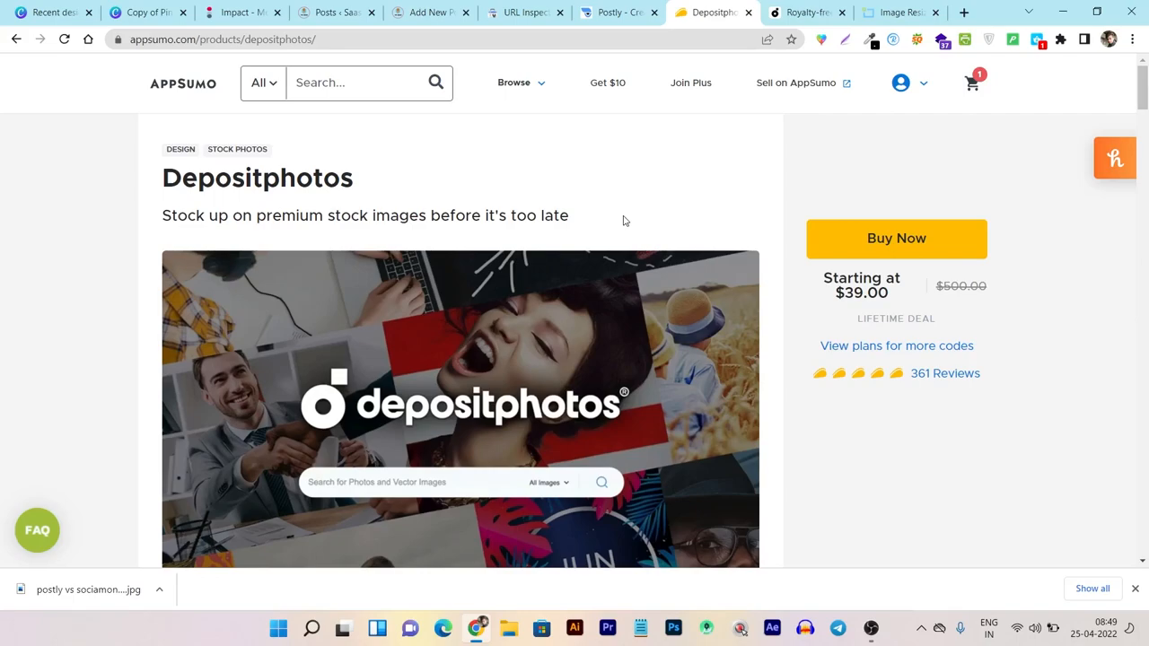
mouse_move(854, 315)
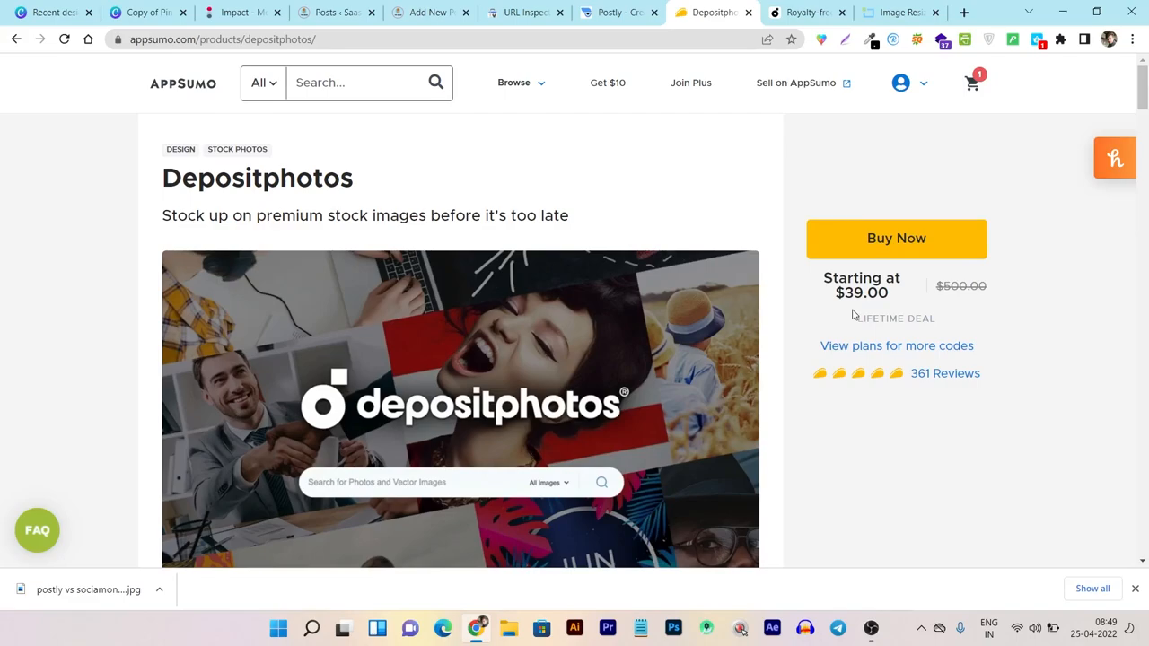
Switch from the AppSumo deal page to the Depositphotos website
click(805, 11)
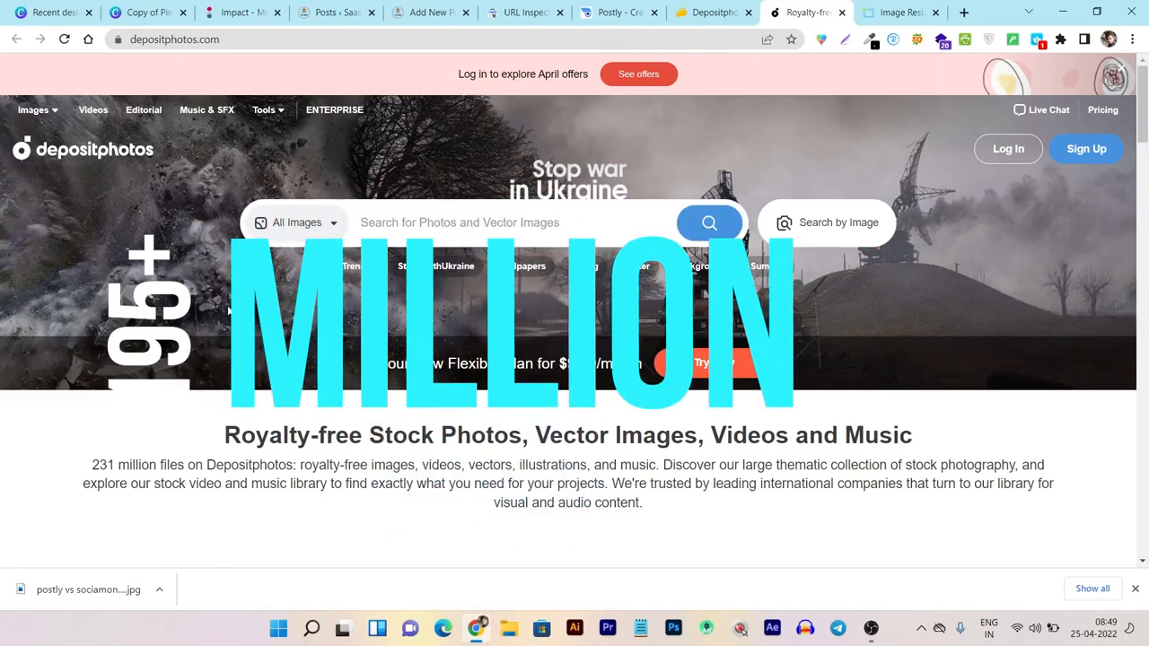
click(296, 221)
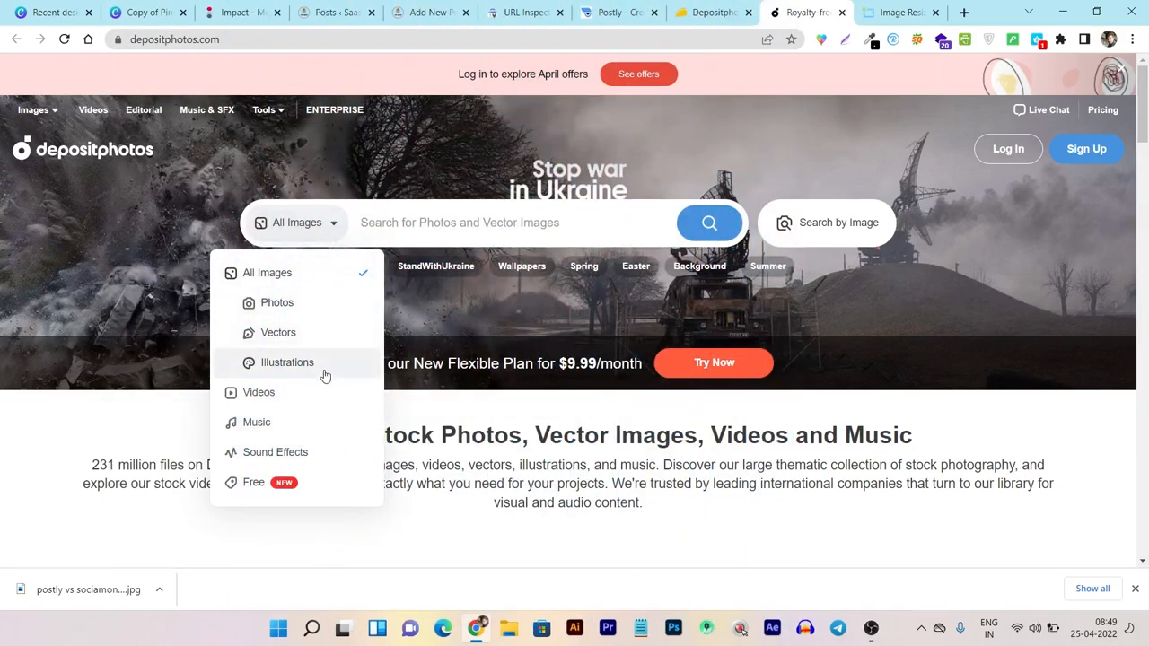
mouse_move(348, 458)
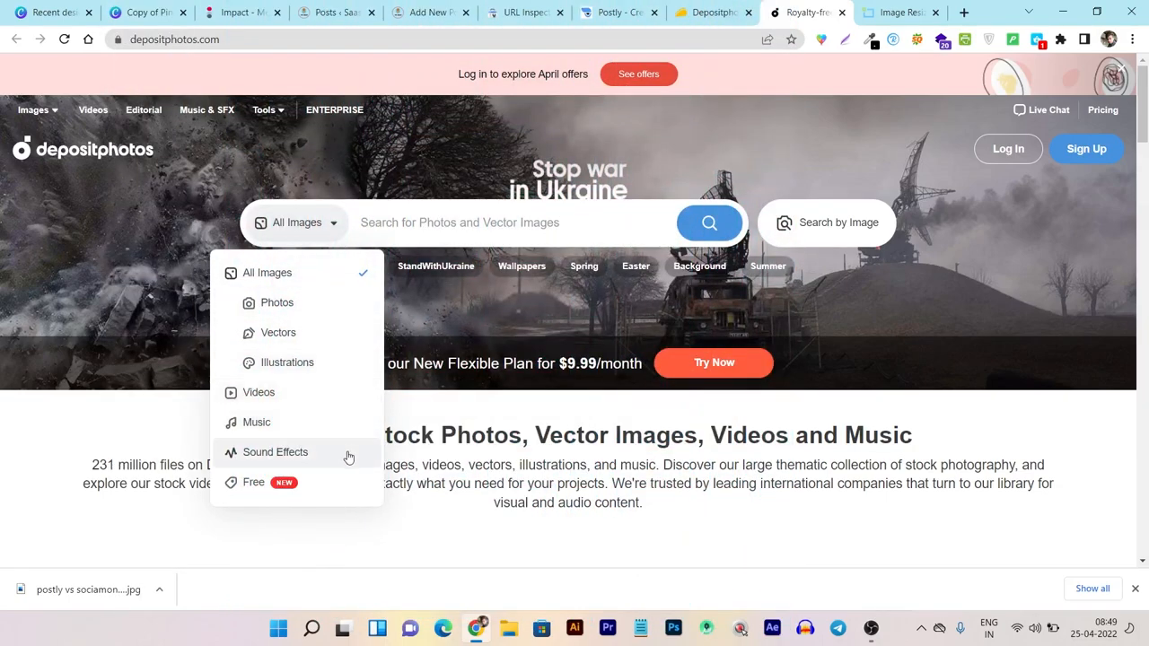
scroll(down, 3)
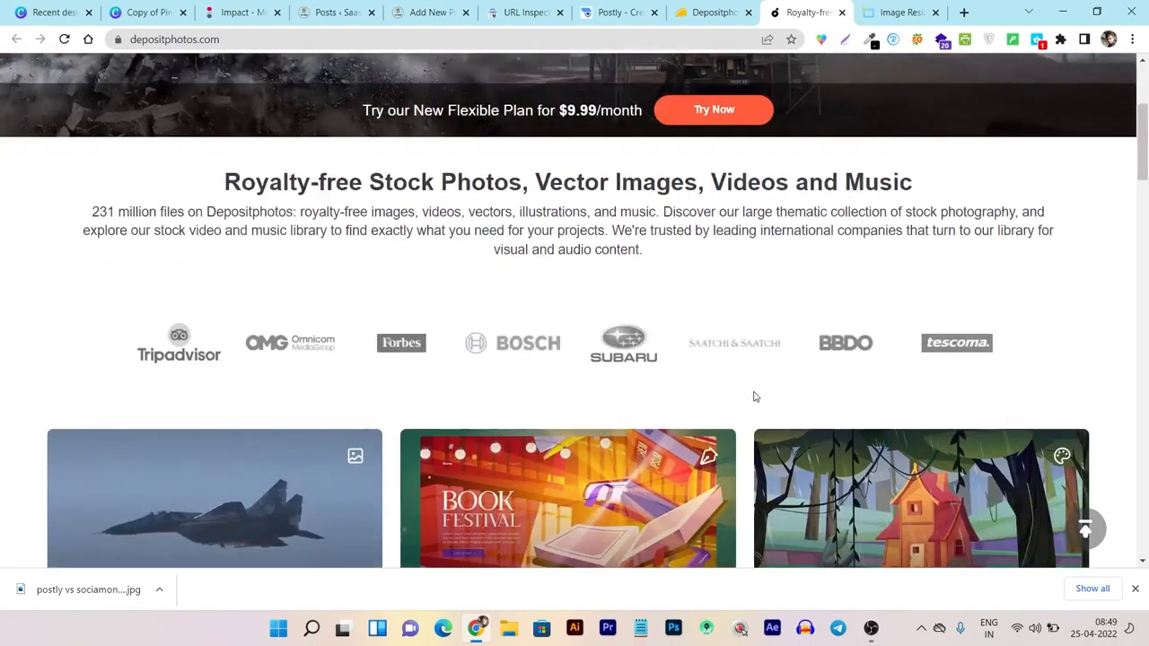
scroll(down, 3)
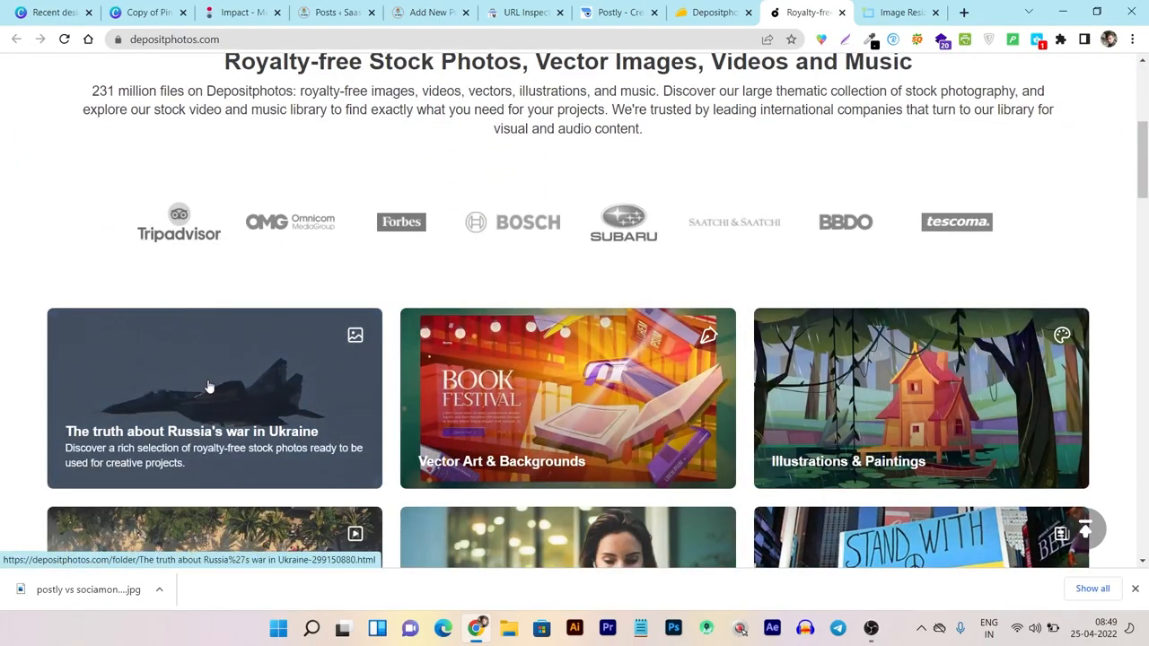
scroll(down, 3)
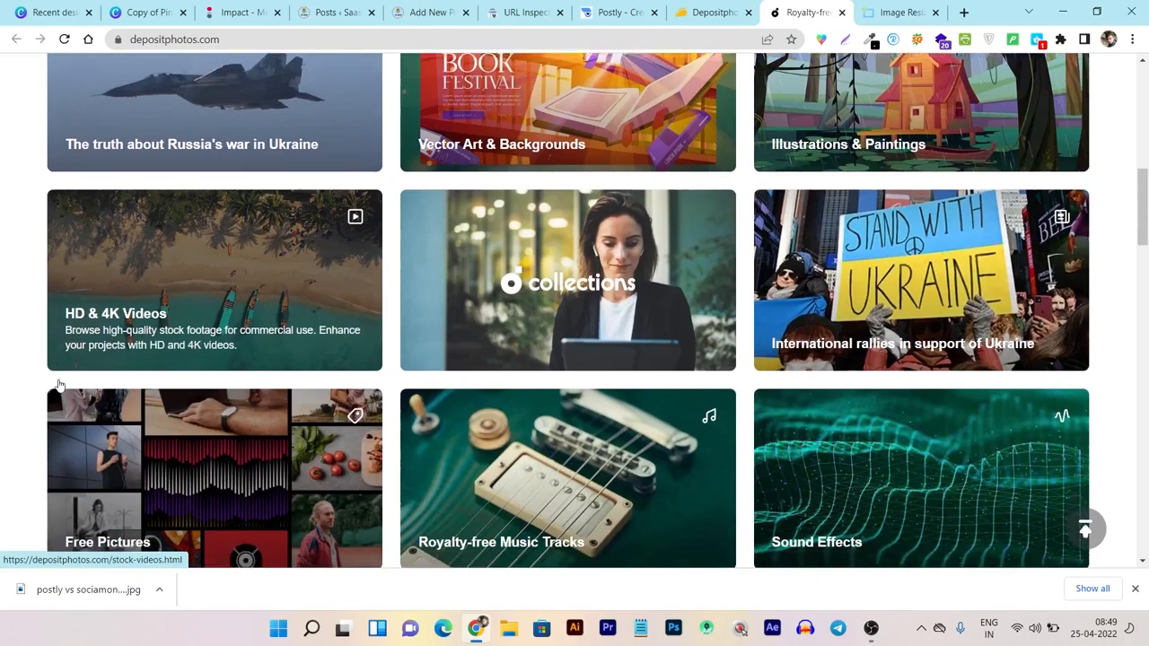
scroll(down, 3)
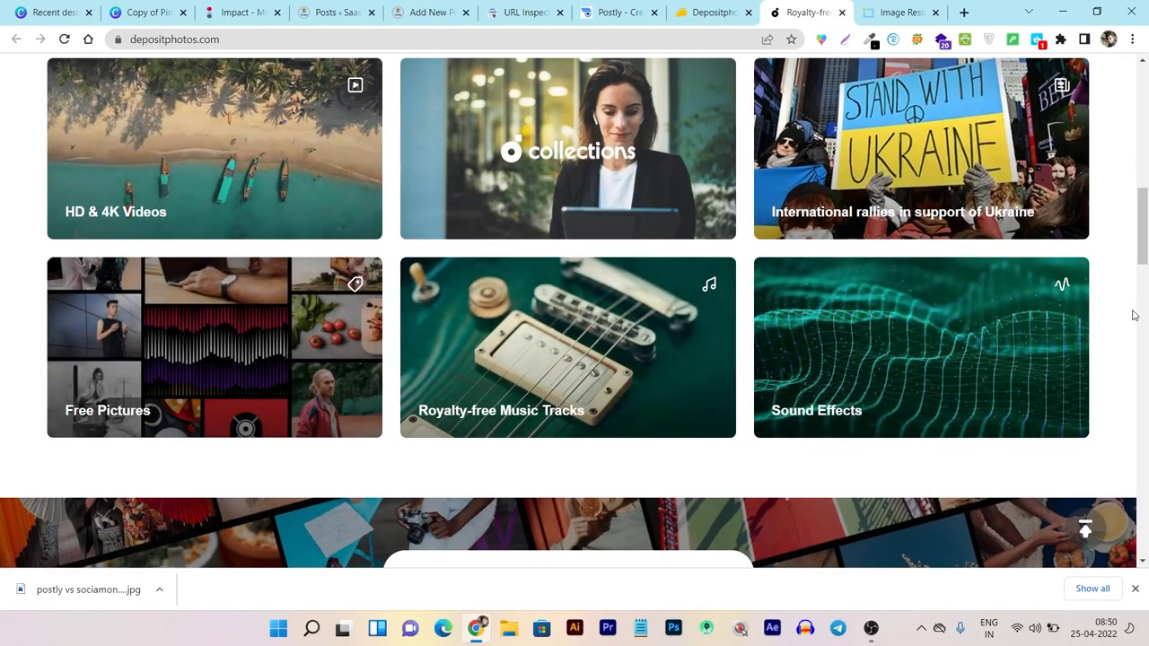
Review Depositphotos' subscription and on-demand pricing plans, then return to the AppSumo deal
scroll(down, 3)
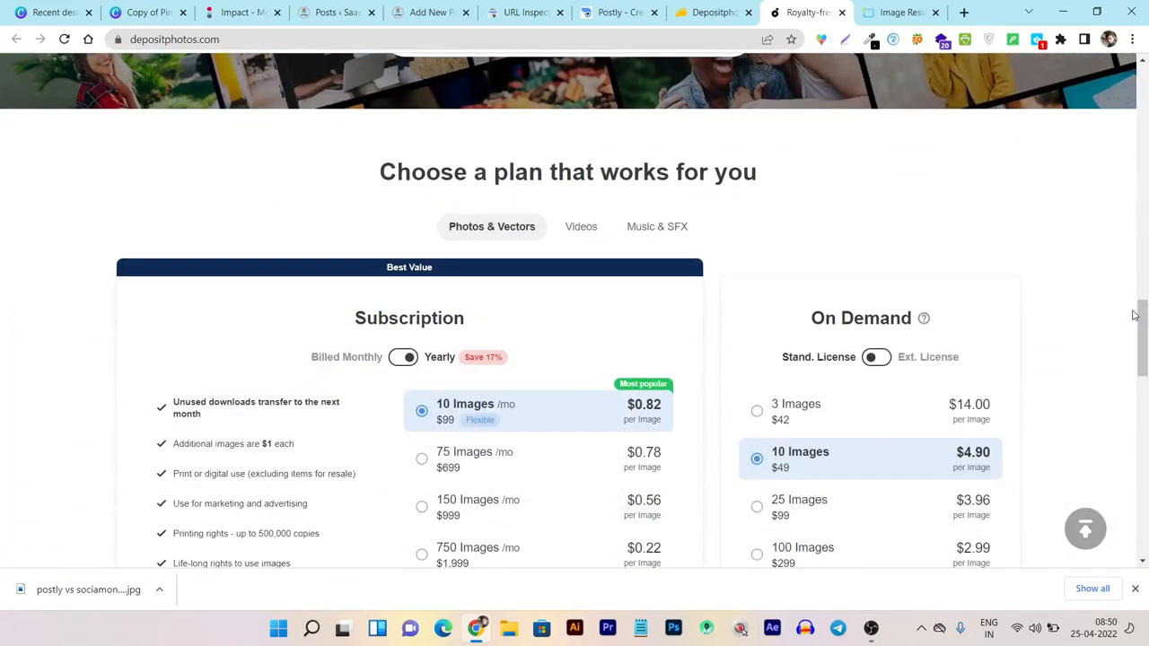
scroll(down, 3)
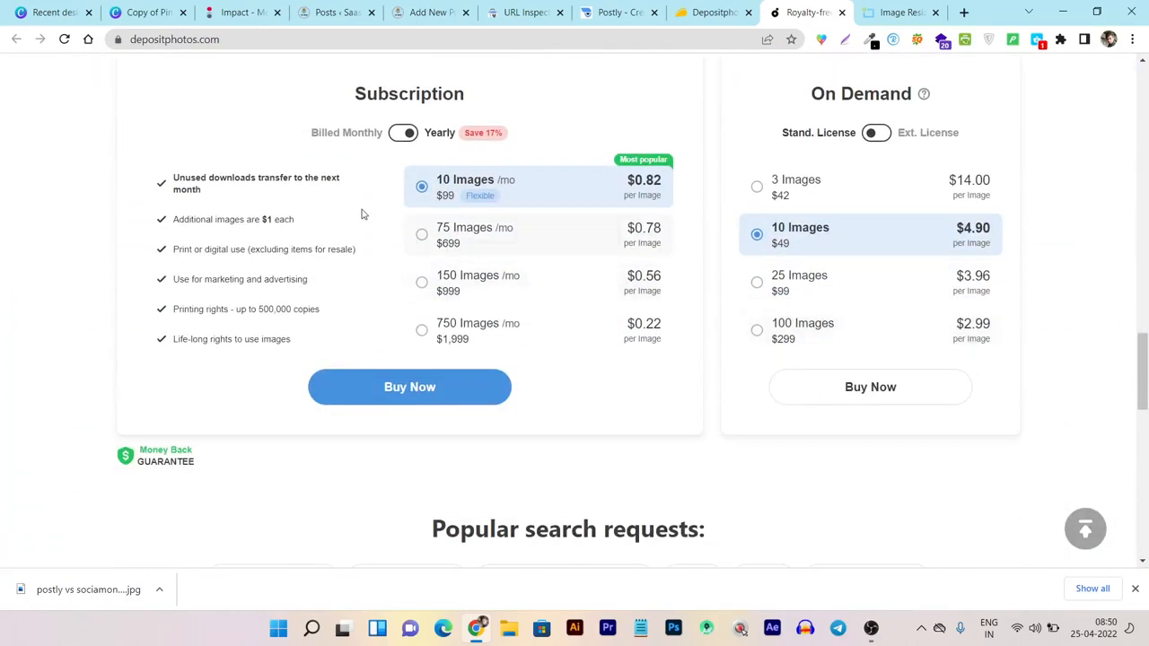
mouse_move(440, 158)
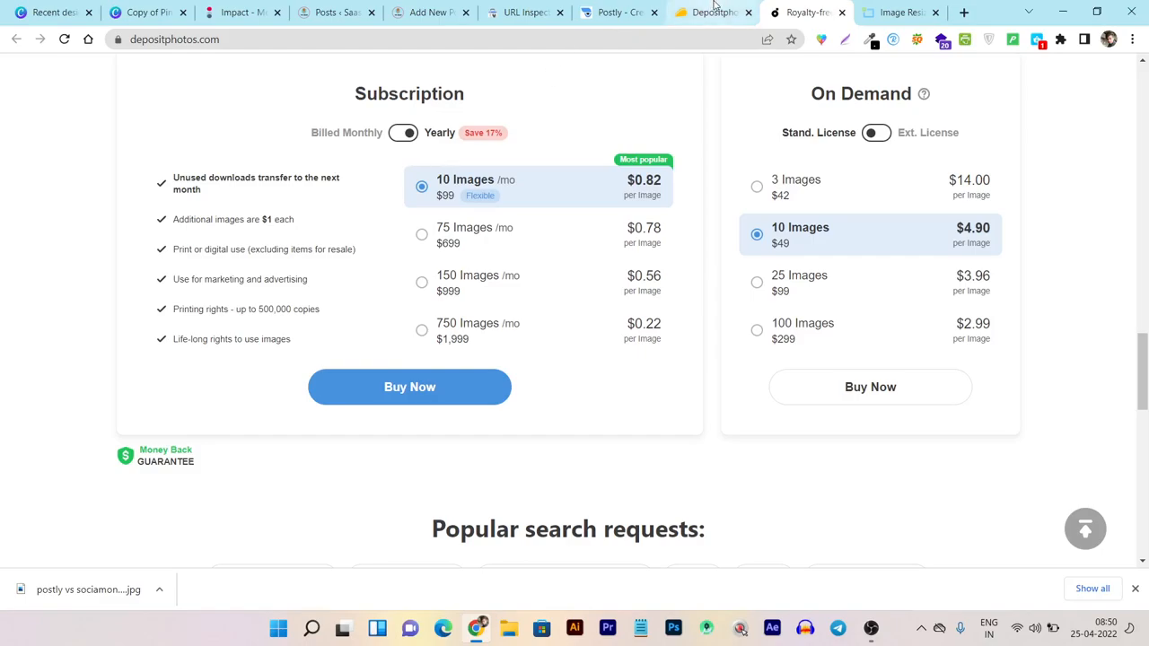
click(709, 12)
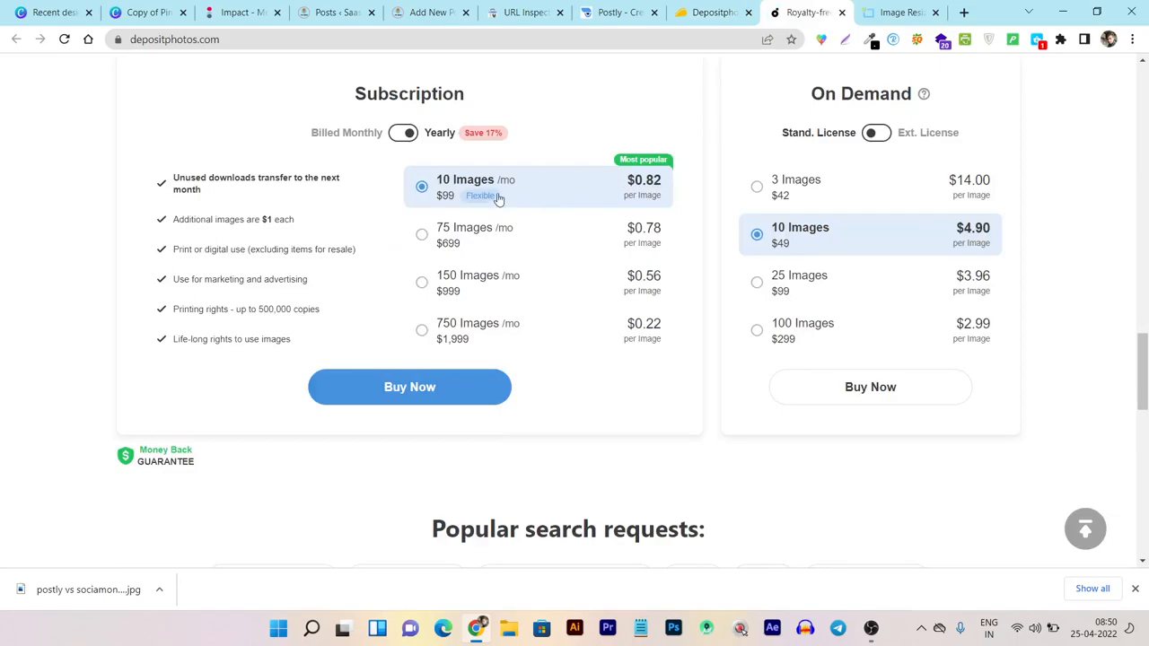
mouse_move(474, 197)
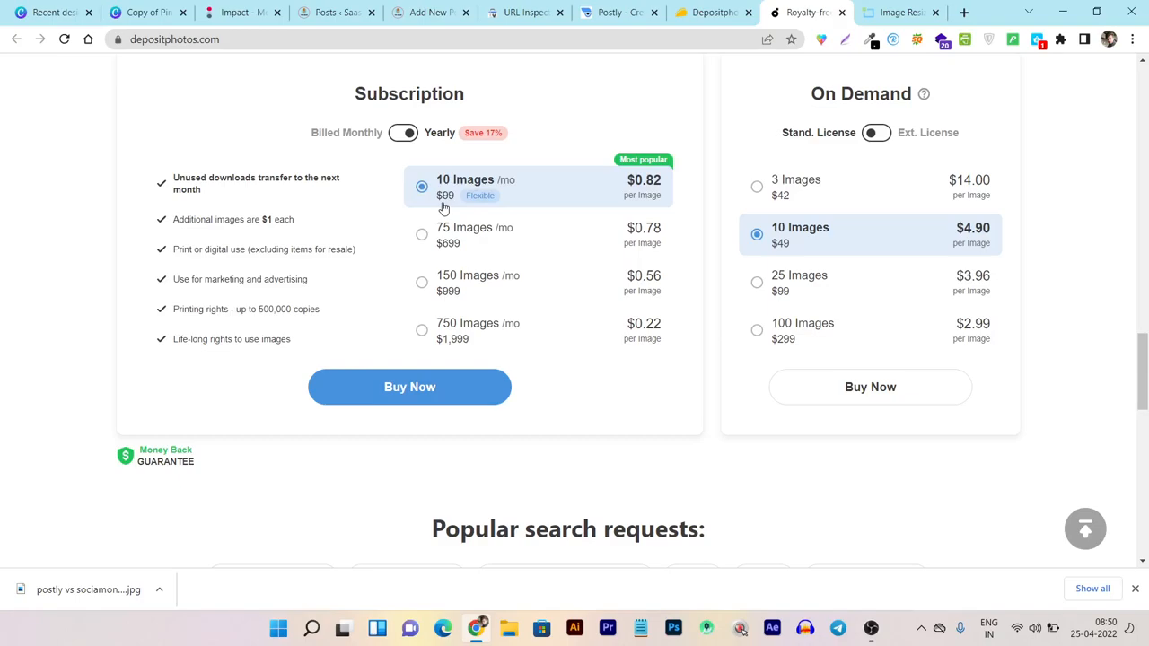
mouse_move(603, 212)
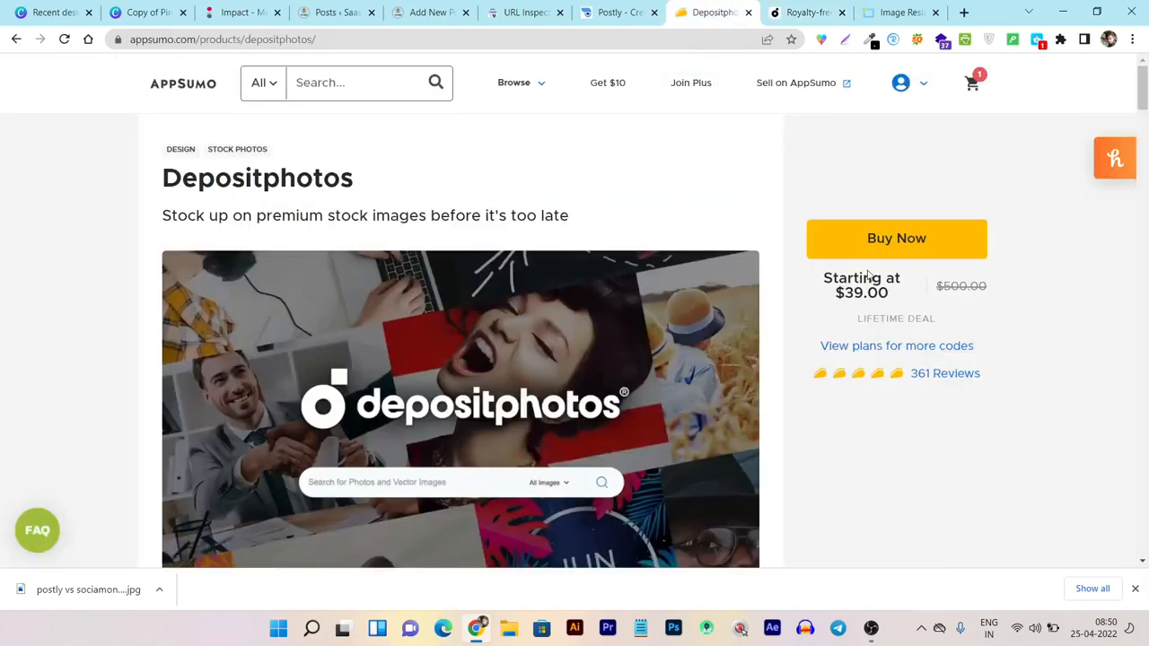
mouse_move(740, 326)
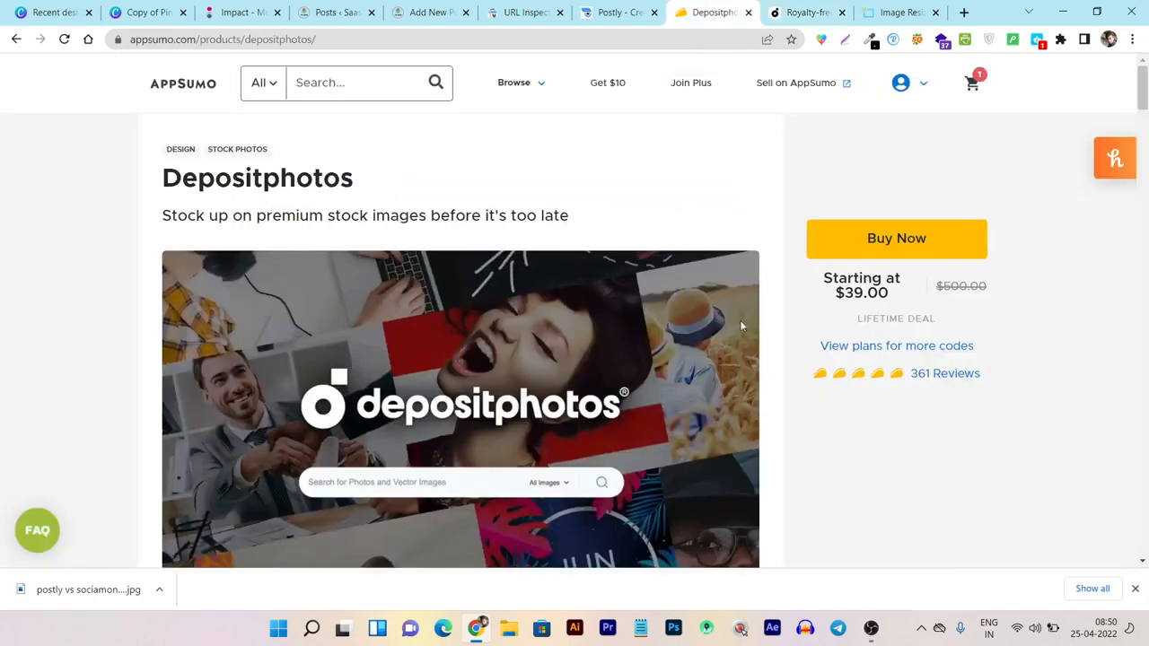
View the deal's plan tiers: Single $39, Double $78 and Multiple $117 lifetime
click(895, 345)
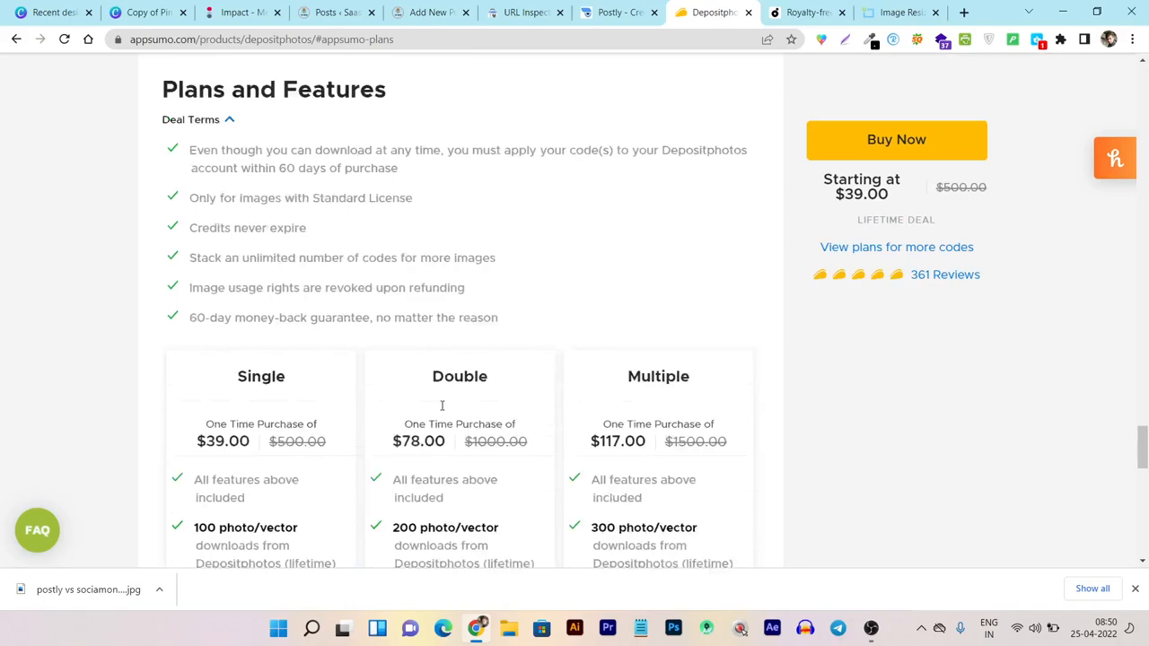
scroll(down, 3)
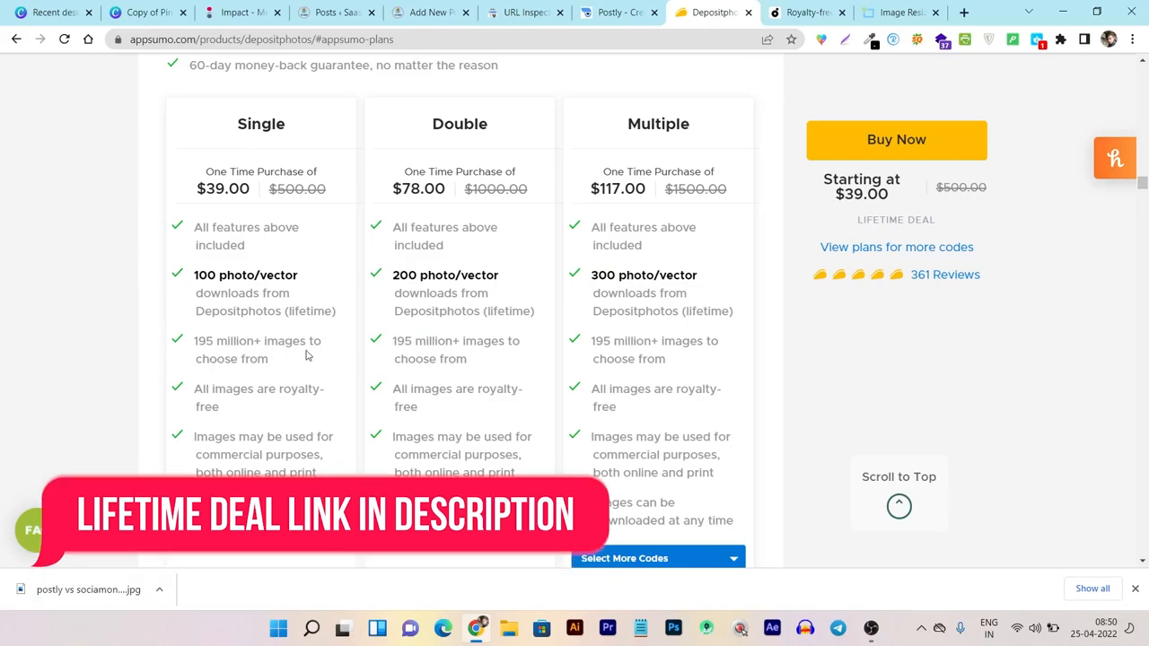
scroll(down, 3)
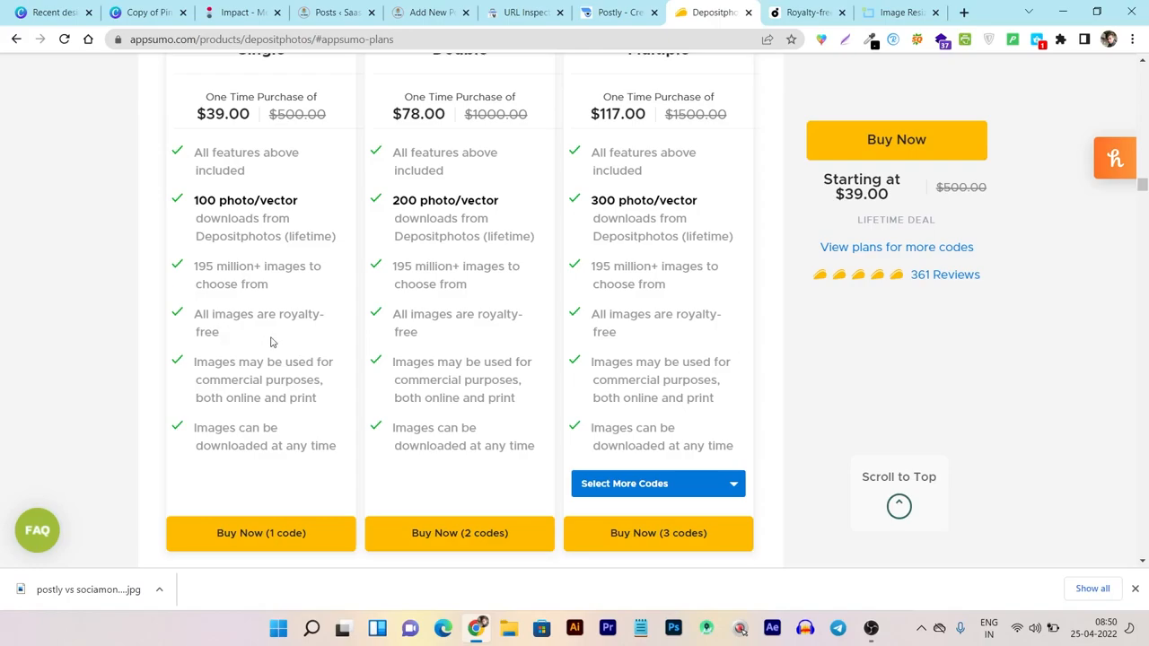
mouse_move(478, 357)
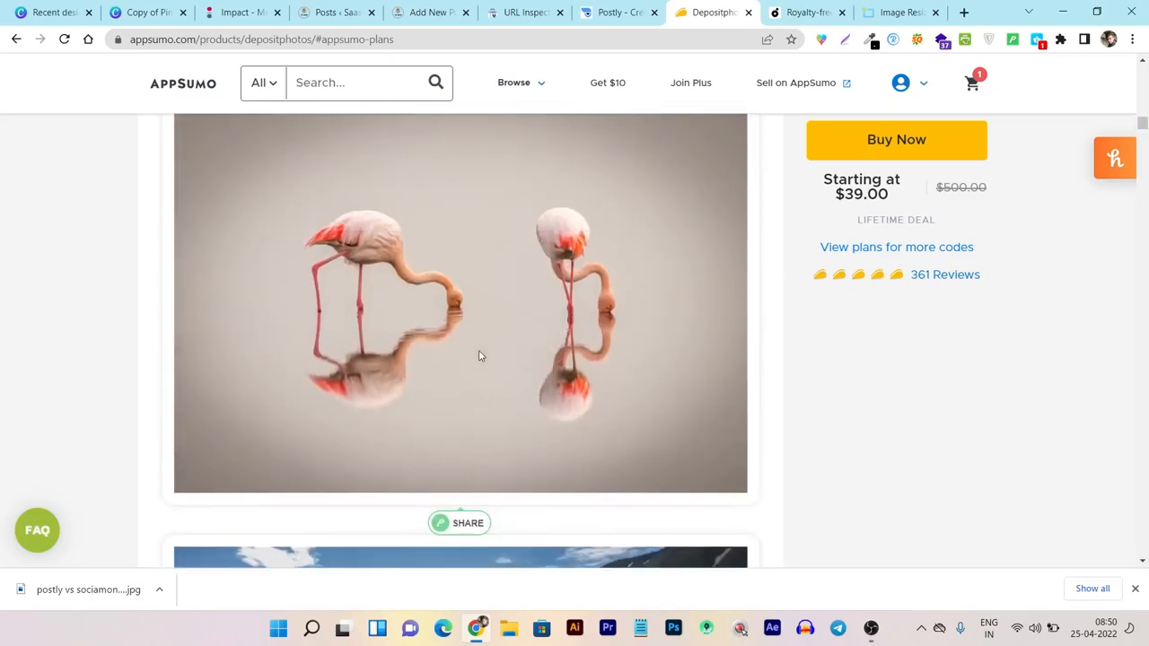
scroll(down, 3)
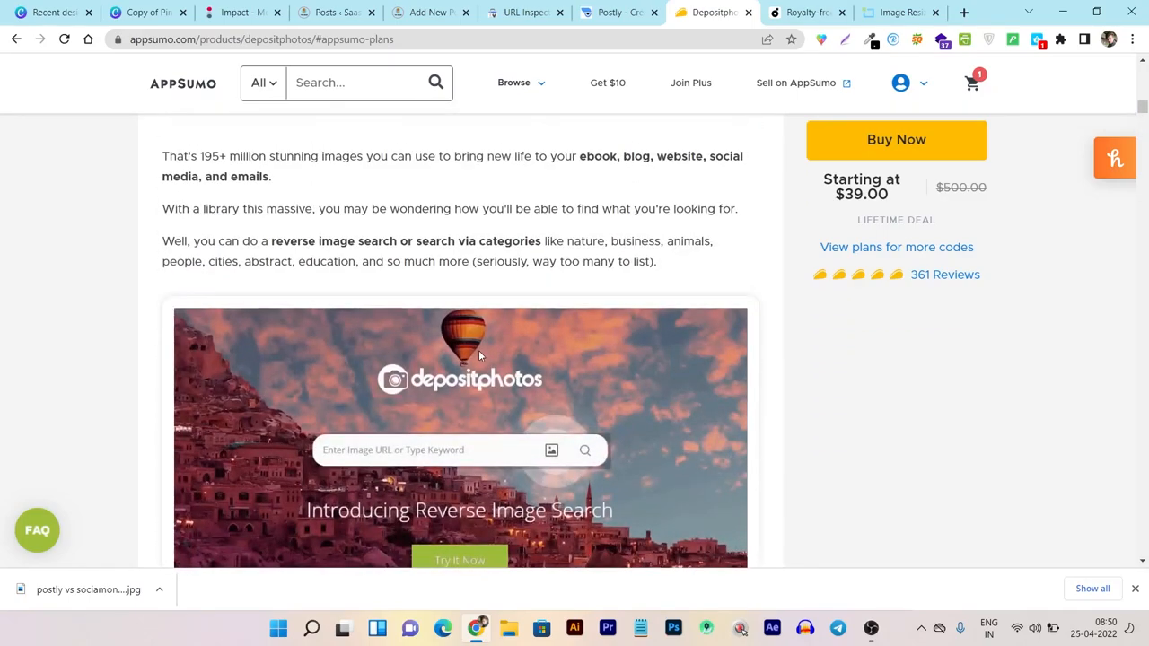
scroll(down, 3)
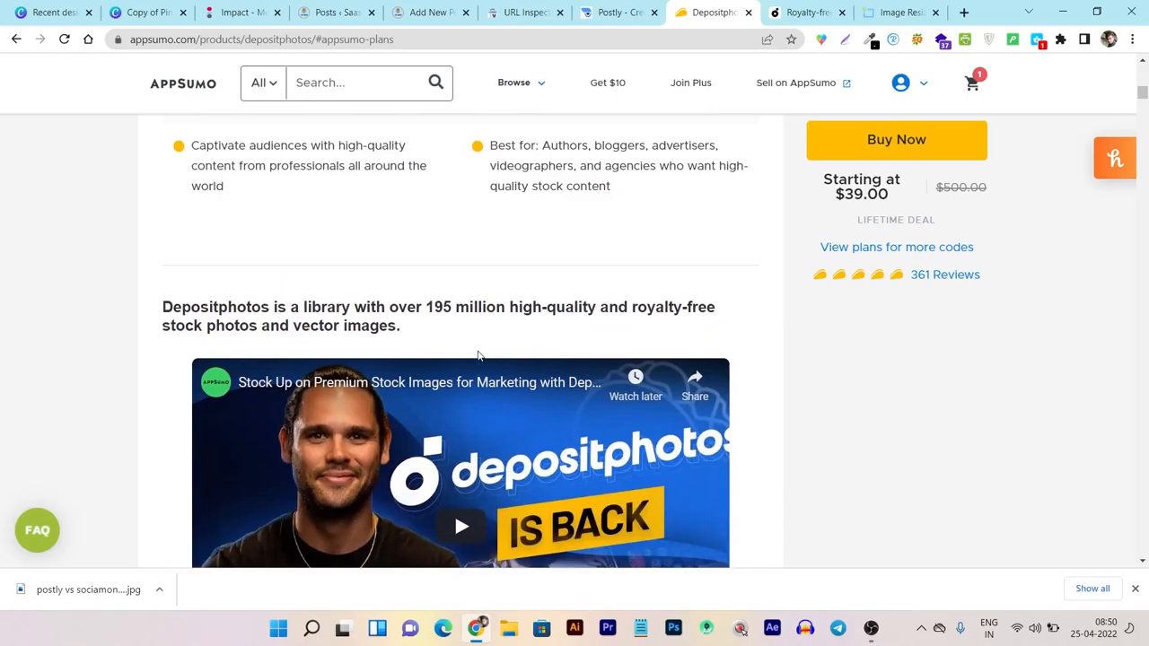
scroll(down, 3)
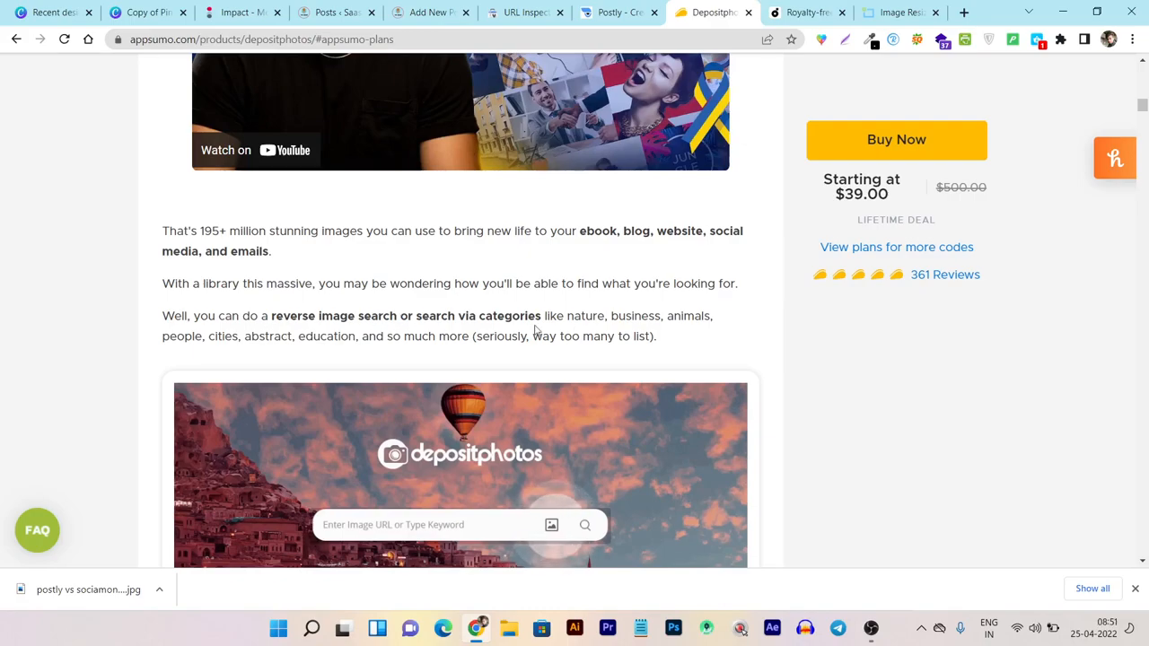
mouse_move(228, 350)
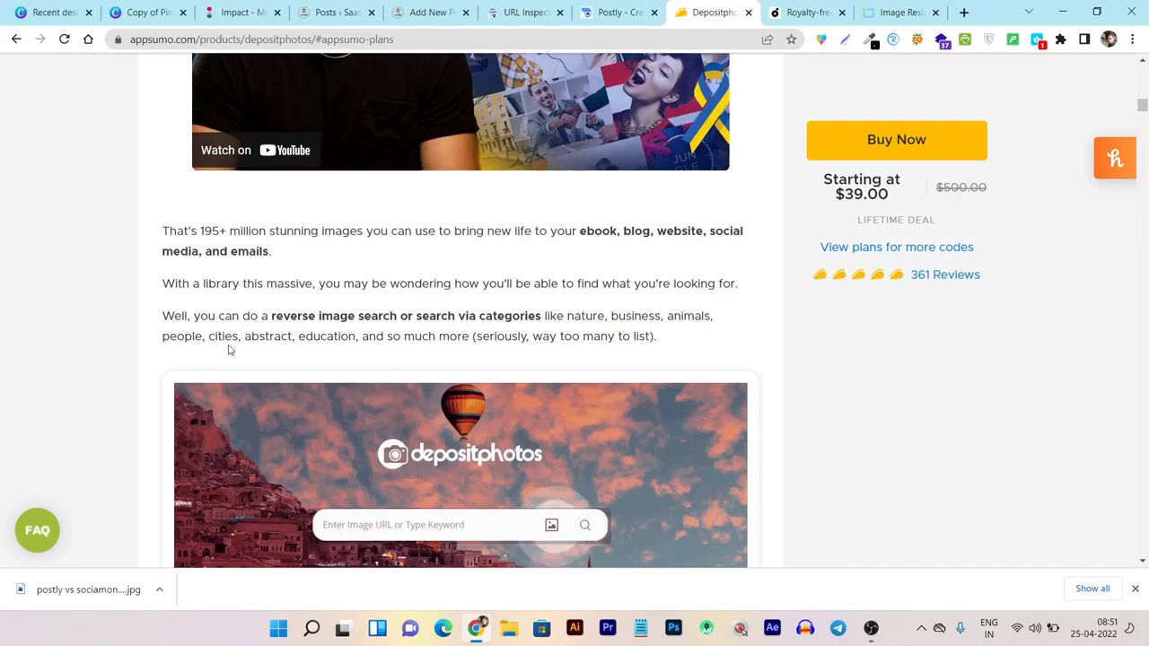
mouse_move(377, 348)
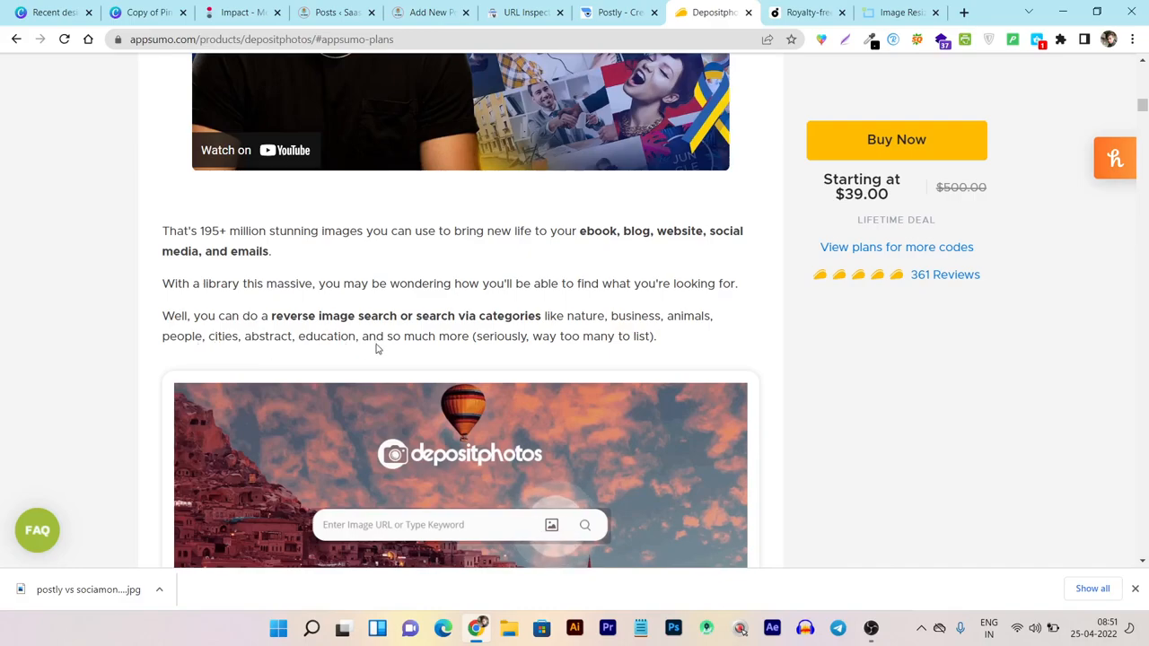
mouse_move(638, 341)
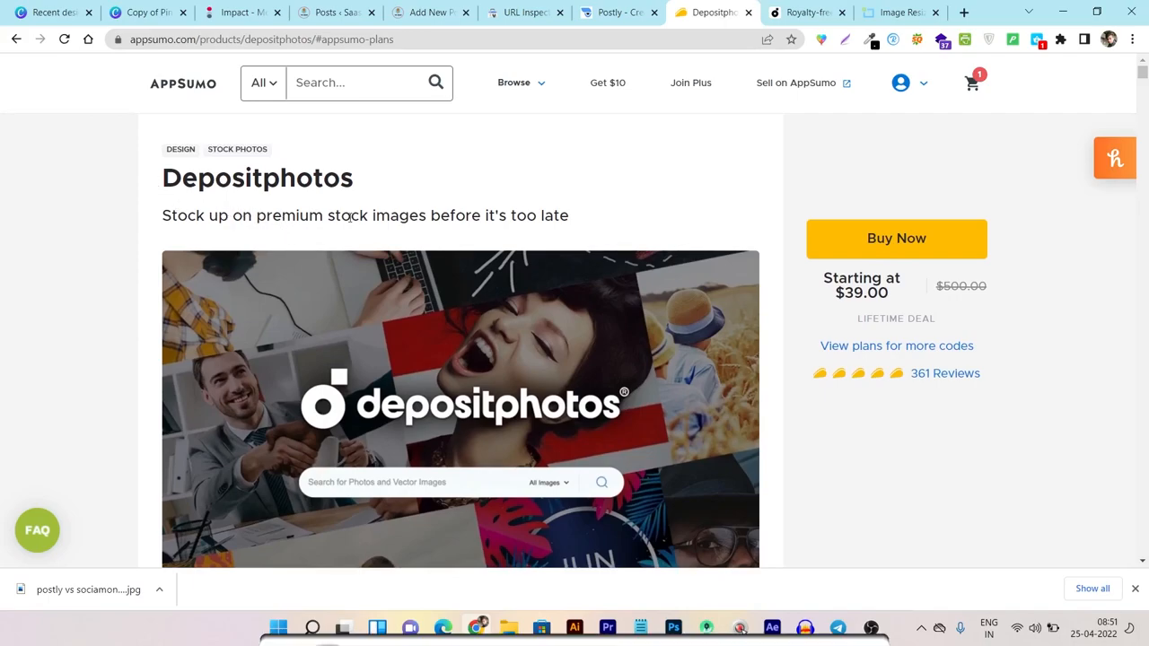
scroll(down, 3)
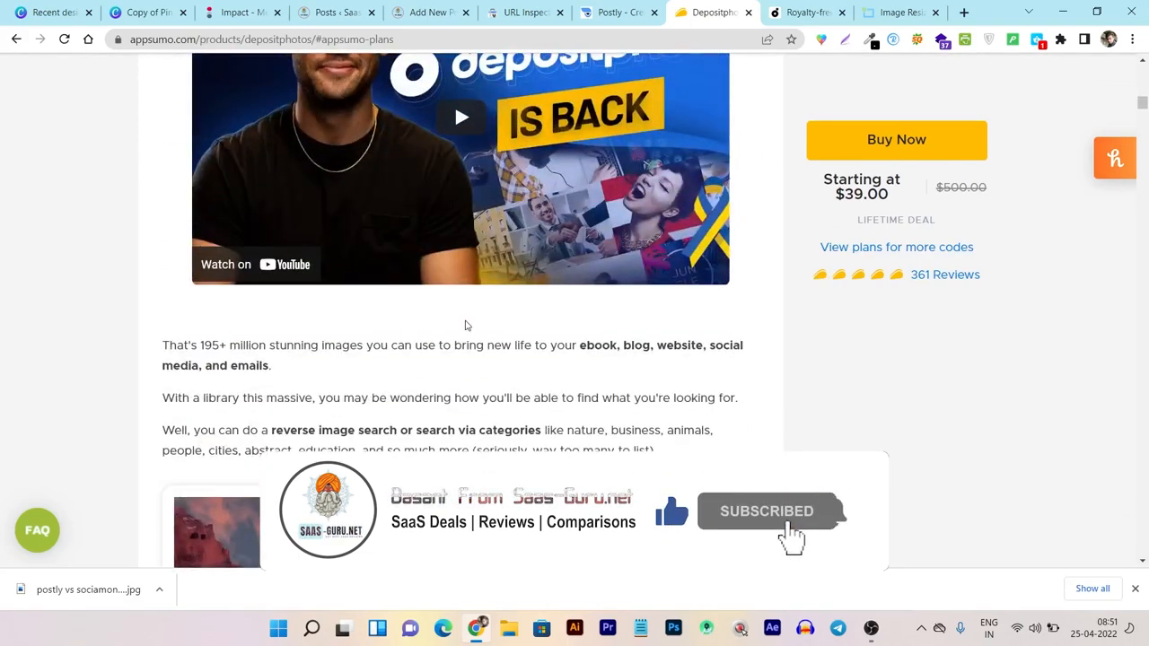
scroll(down, 3)
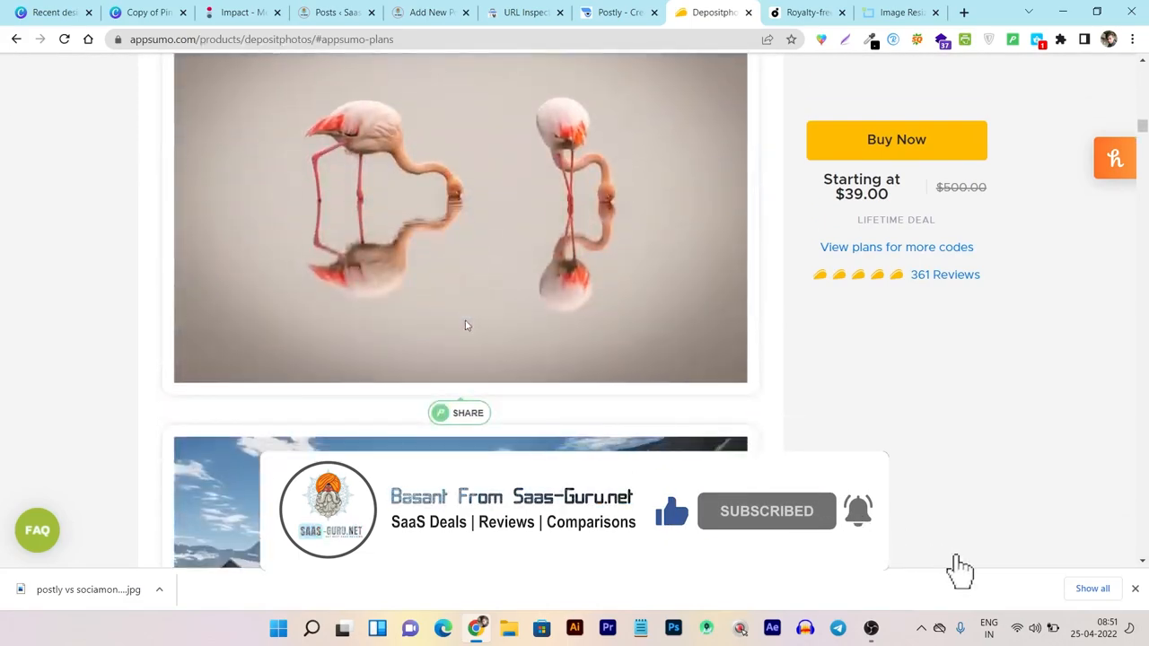